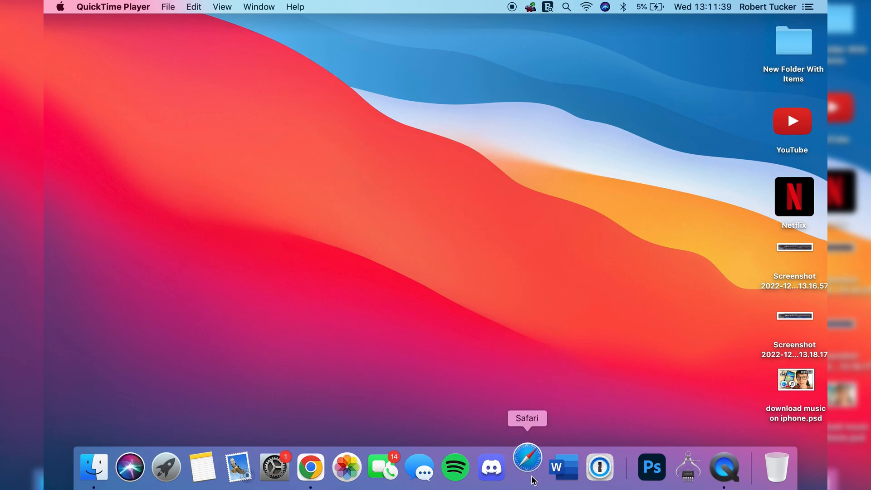
- Launch Safari from the Dock to its start page
{"action": "left_click", "coordinate": [527, 466]}
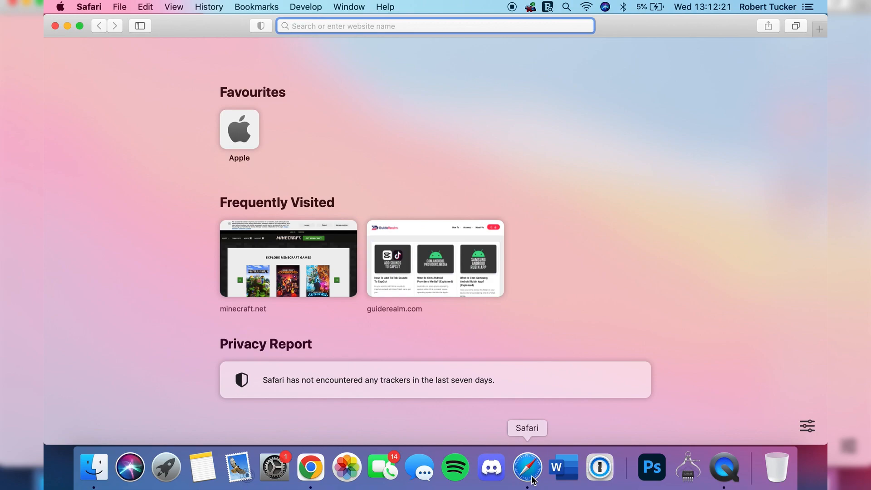
{"action": "mouse_move", "coordinate": [546, 145]}
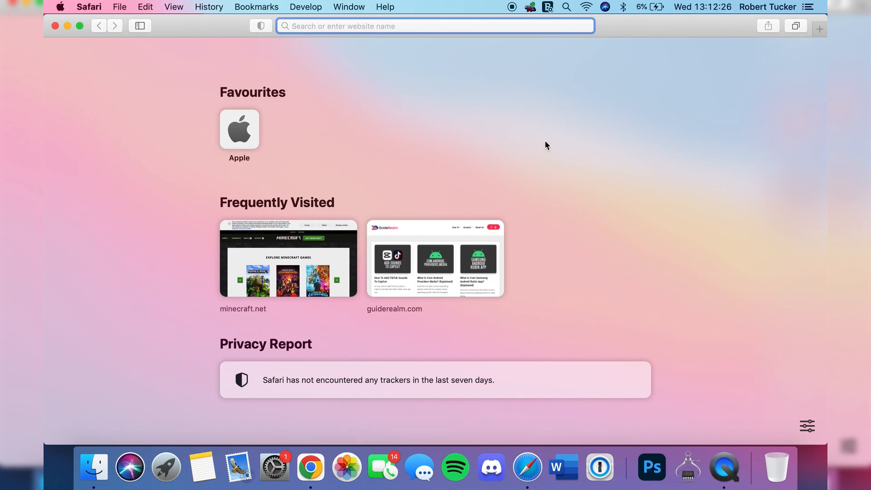
- Search 'parallels', open parallels.com and request the Desktop for Mac free trial
{"action": "type", "text": "parallel"}
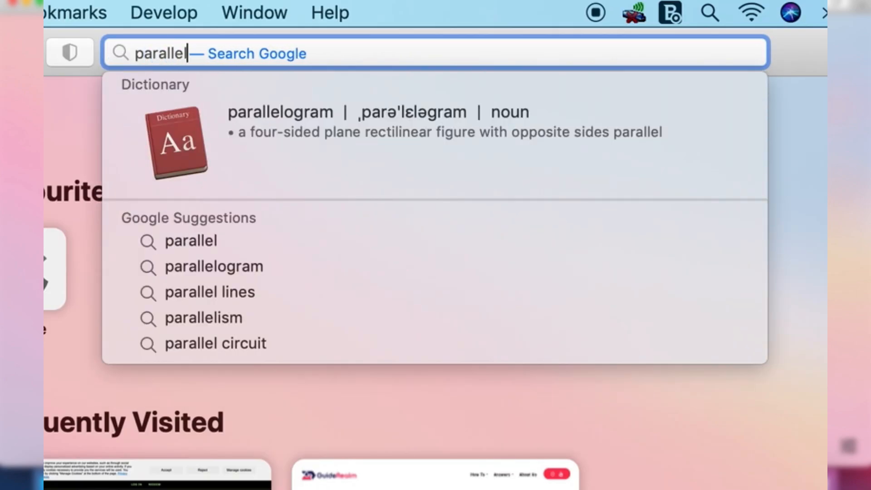
{"action": "type", "text": "s.com"}
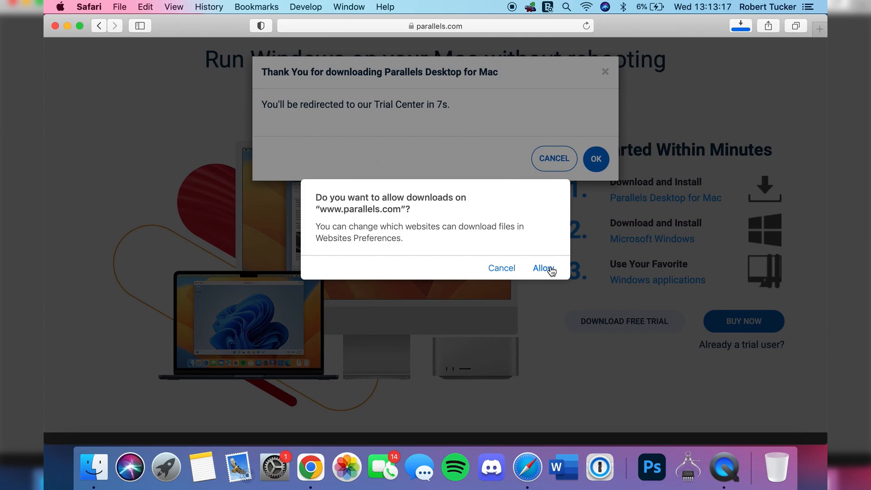
- Allow downloads from parallels.com and open the downloaded Parallels Desktop .dmg
{"action": "left_click", "coordinate": [542, 267]}
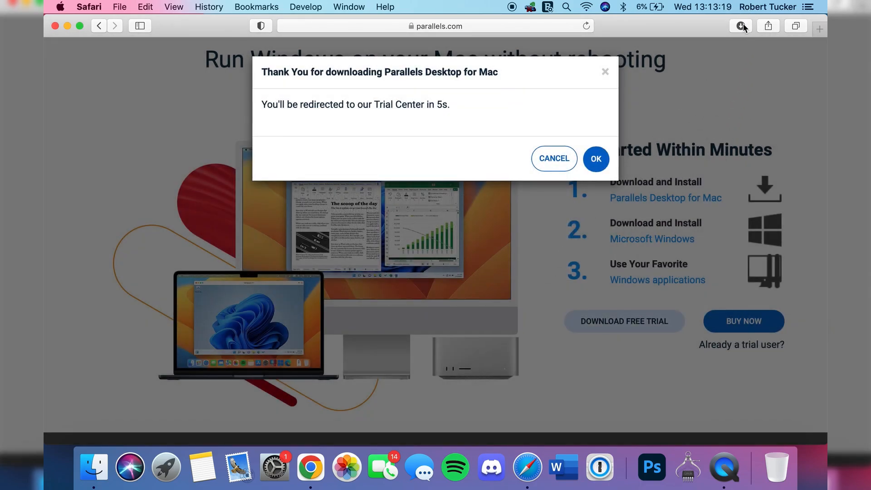
{"action": "left_click", "coordinate": [739, 26]}
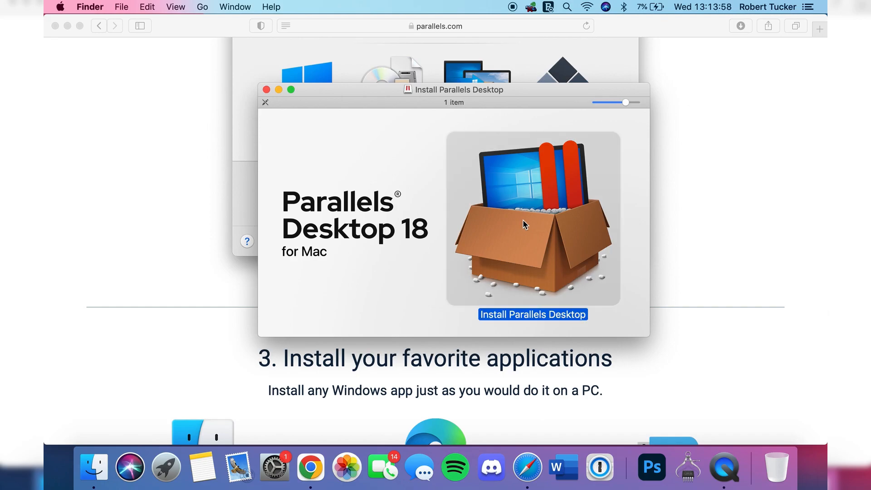
- Launch Install Parallels Desktop, confirm the security warning, and accept the license agreement
{"action": "left_click", "coordinate": [532, 217]}
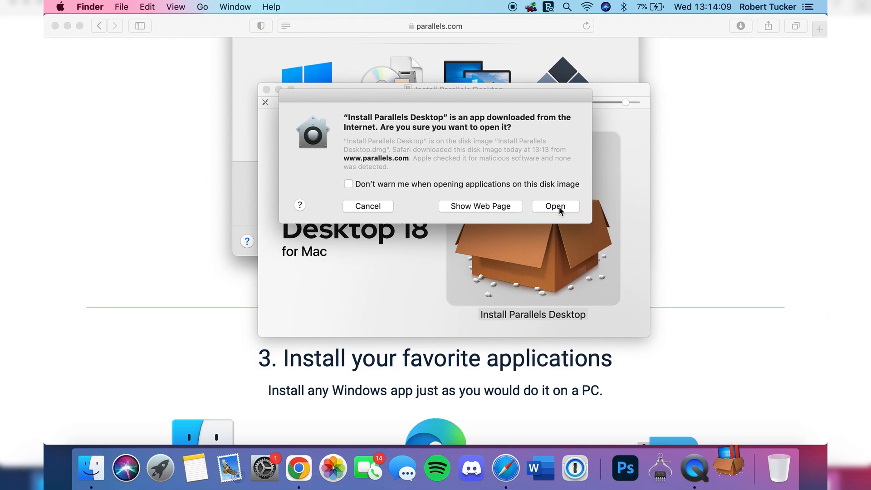
{"action": "left_click", "coordinate": [555, 206]}
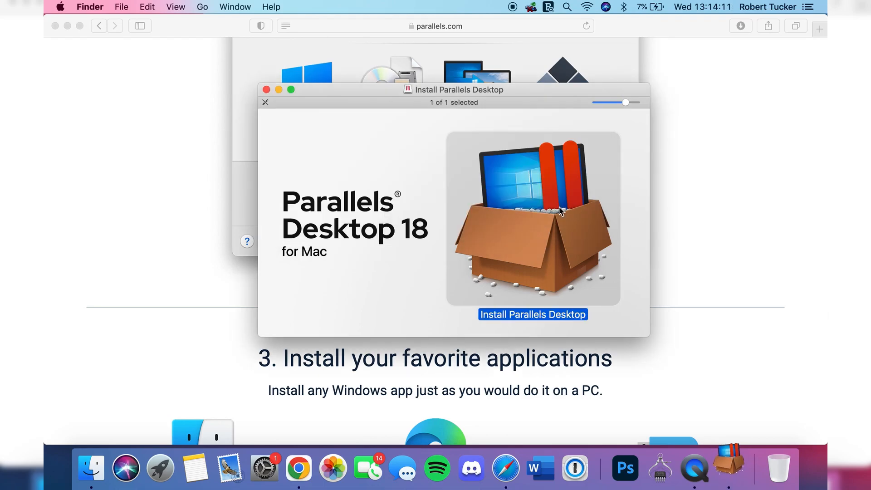
{"action": "left_click", "coordinate": [531, 314]}
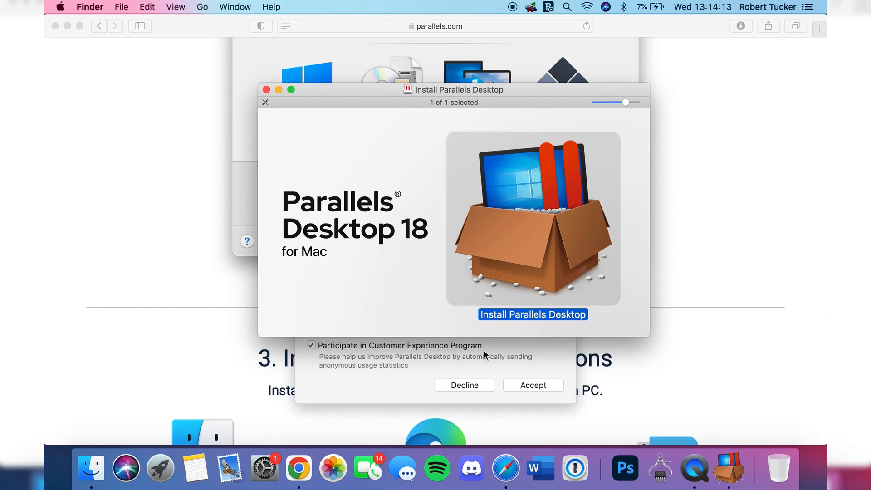
{"action": "left_click", "coordinate": [532, 314]}
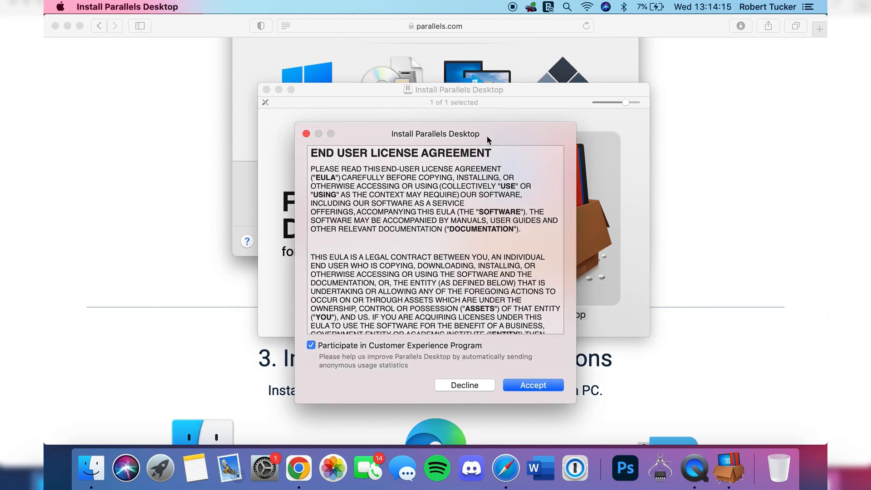
{"action": "mouse_move", "coordinate": [378, 348]}
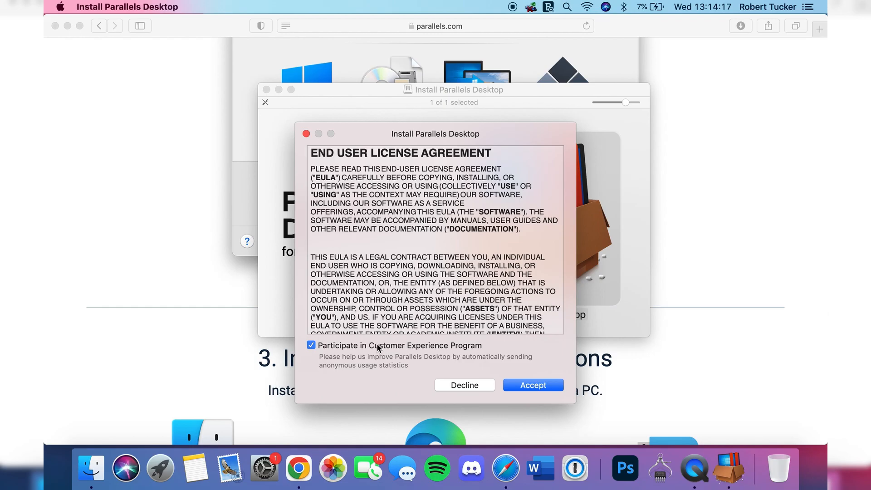
{"action": "left_click", "coordinate": [532, 385]}
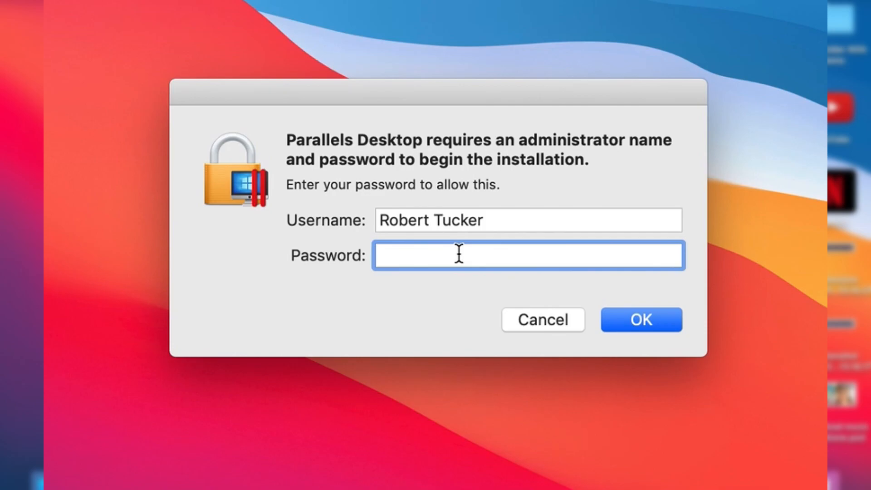
- Authorize the installation with the Mac administrator password
{"action": "left_click", "coordinate": [640, 320]}
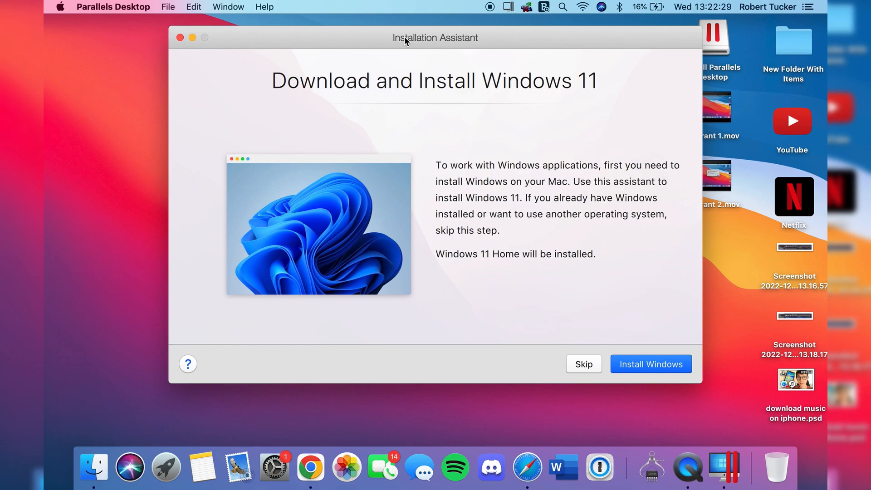
{"action": "mouse_move", "coordinate": [459, 78]}
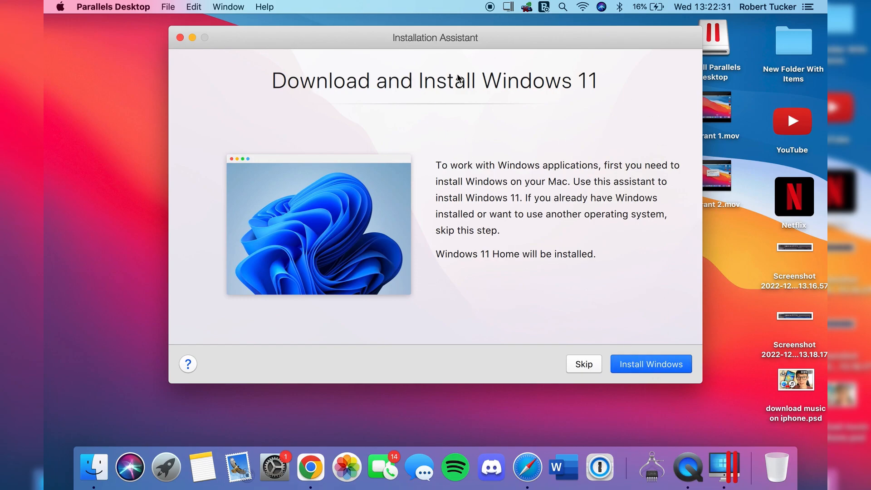
- Choose getting Windows 11 from Microsoft and start its download and installation
{"action": "left_click", "coordinate": [582, 363]}
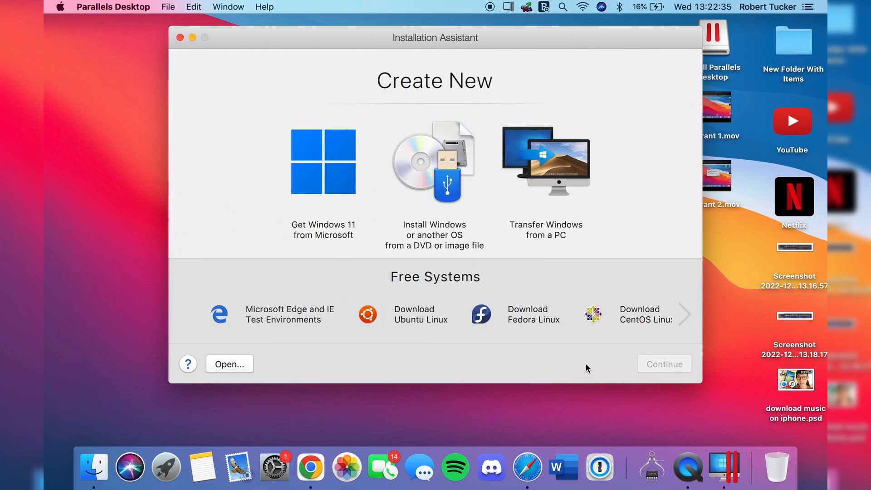
{"action": "left_click", "coordinate": [323, 161]}
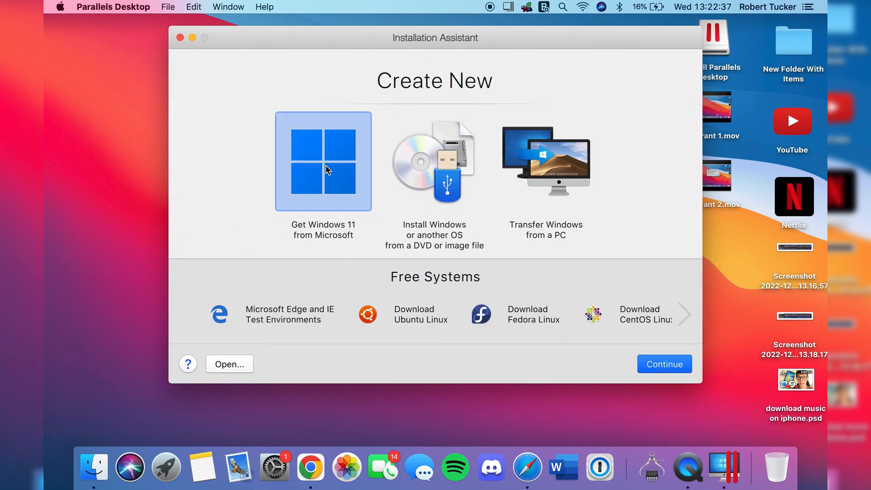
{"action": "left_click", "coordinate": [663, 364]}
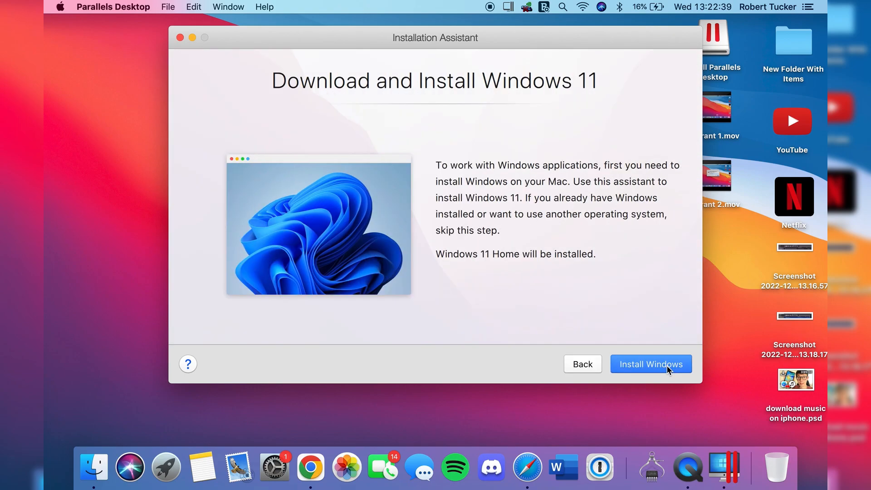
{"action": "left_click", "coordinate": [650, 364]}
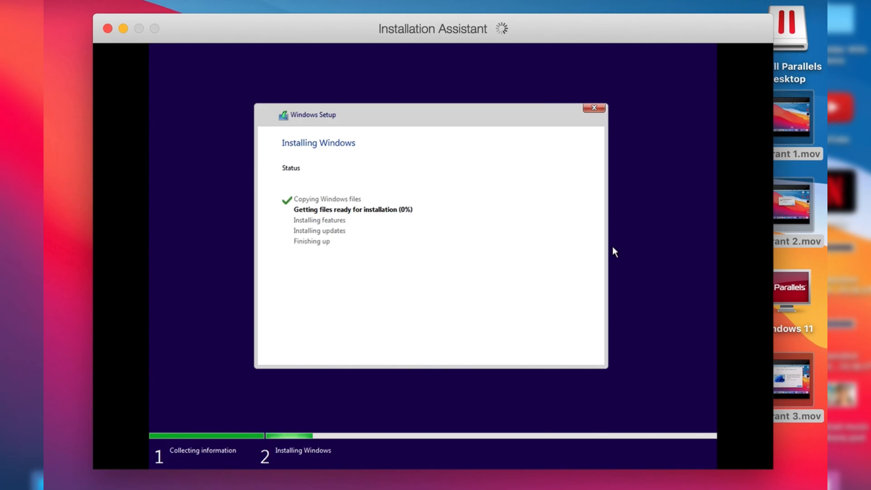
{"action": "mouse_move", "coordinate": [667, 349]}
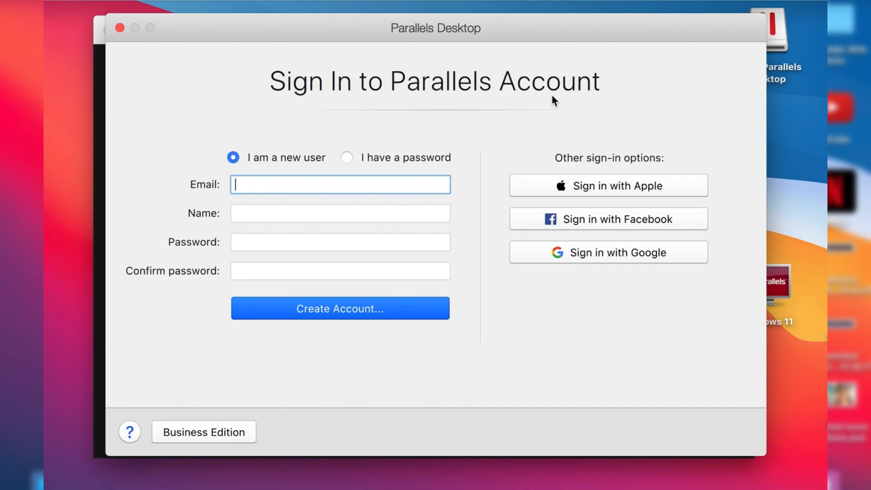
{"action": "mouse_move", "coordinate": [284, 113]}
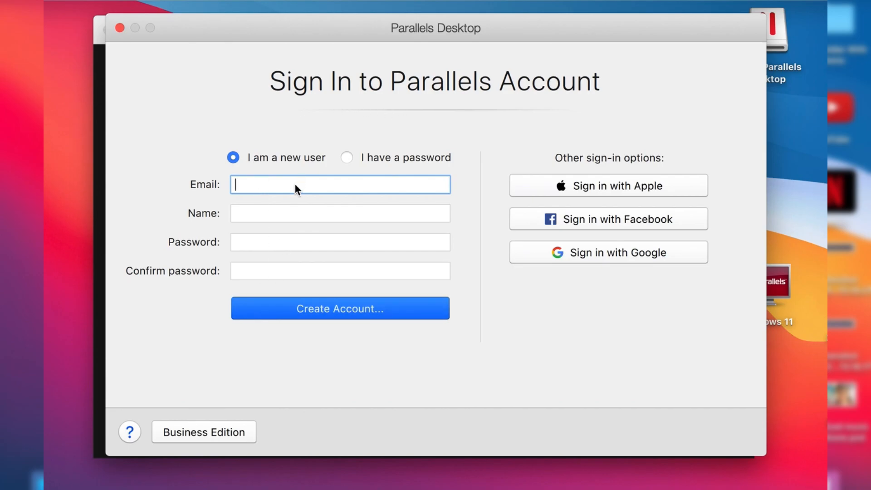
- Sign in with a new Parallels account and start the 14-day free trial
{"action": "left_click", "coordinate": [339, 308]}
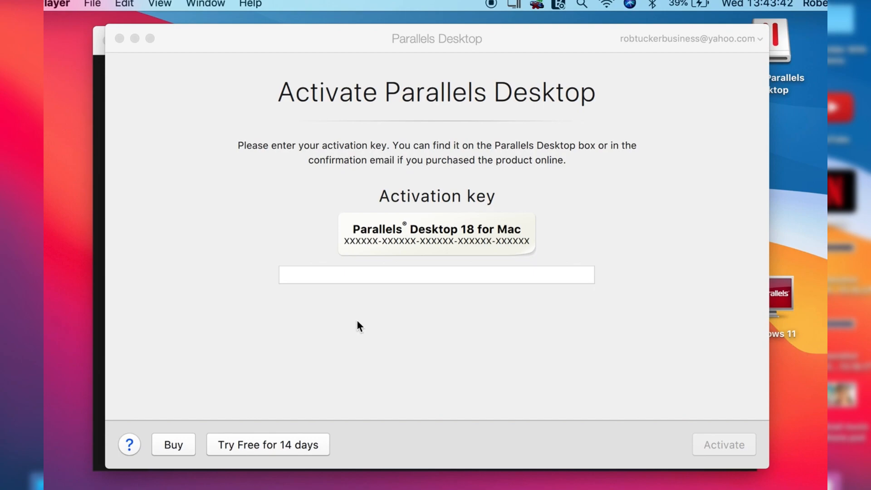
{"action": "mouse_move", "coordinate": [365, 383]}
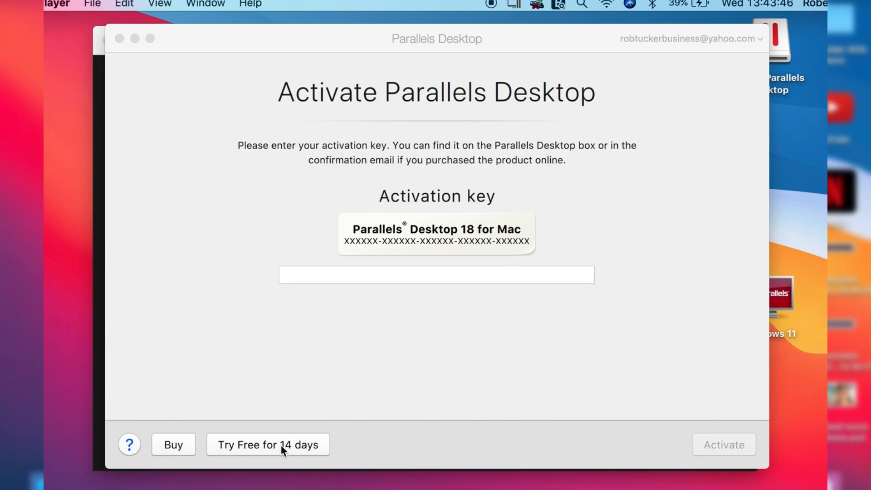
{"action": "left_click", "coordinate": [268, 445]}
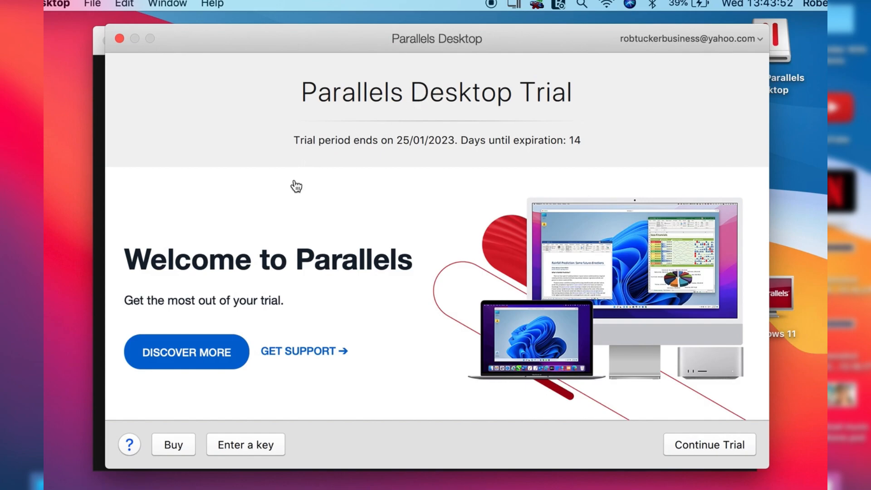
{"action": "mouse_move", "coordinate": [638, 412]}
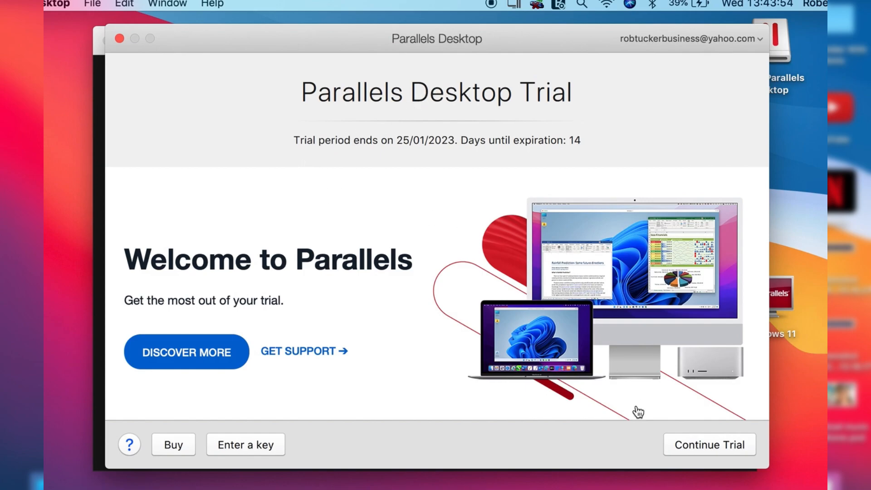
- Continue the trial and resume the suspended Windows 11 virtual machine
{"action": "left_click", "coordinate": [710, 444]}
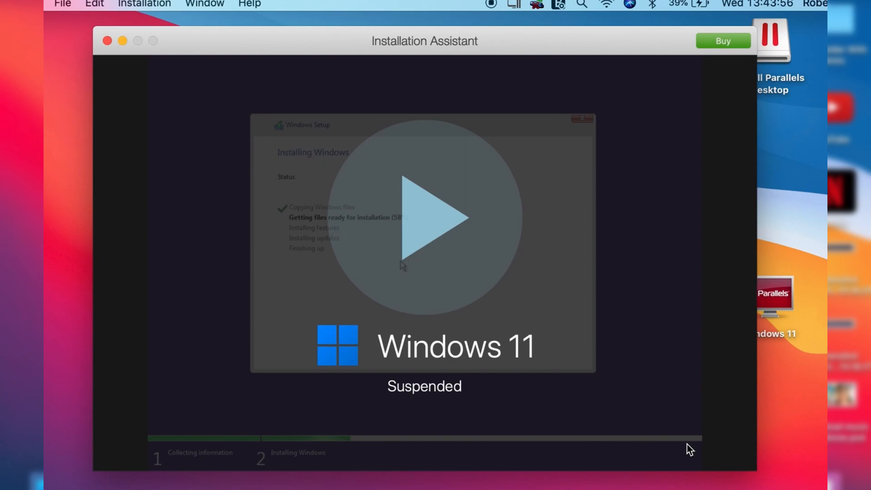
{"action": "mouse_move", "coordinate": [425, 200]}
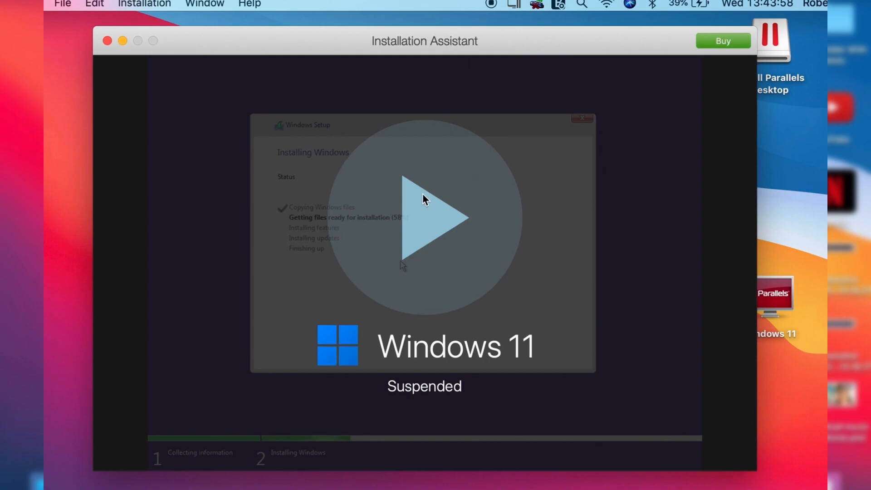
{"action": "left_click", "coordinate": [424, 217]}
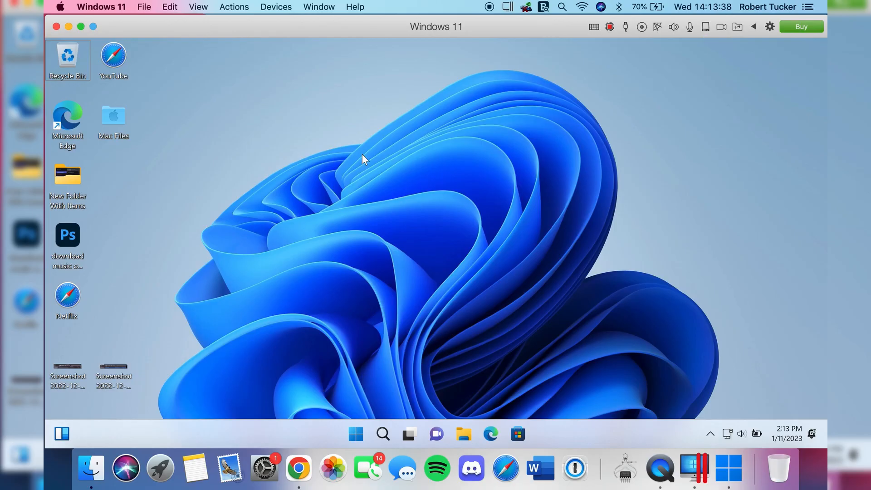
{"action": "mouse_move", "coordinate": [461, 230]}
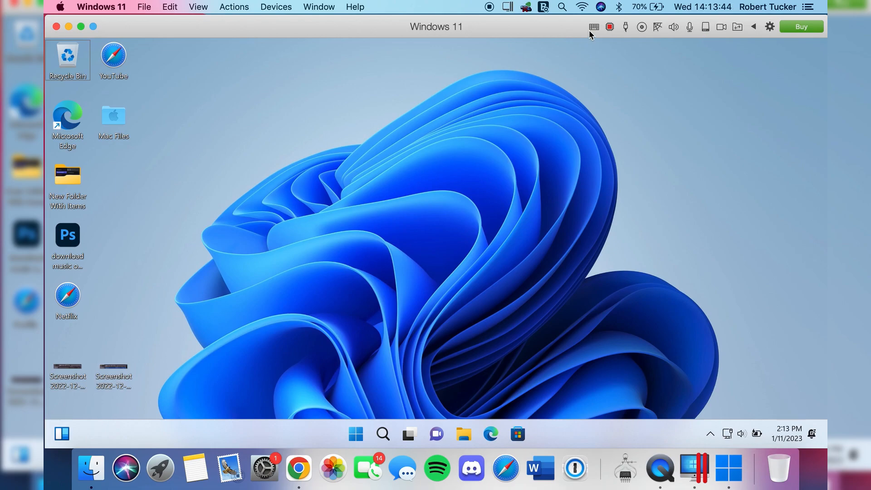
{"action": "mouse_move", "coordinate": [697, 27]}
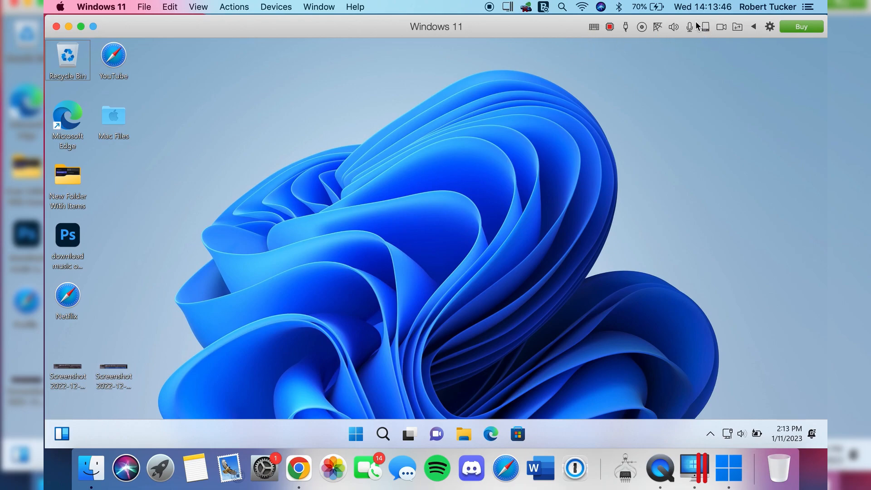
{"action": "mouse_move", "coordinate": [532, 201]}
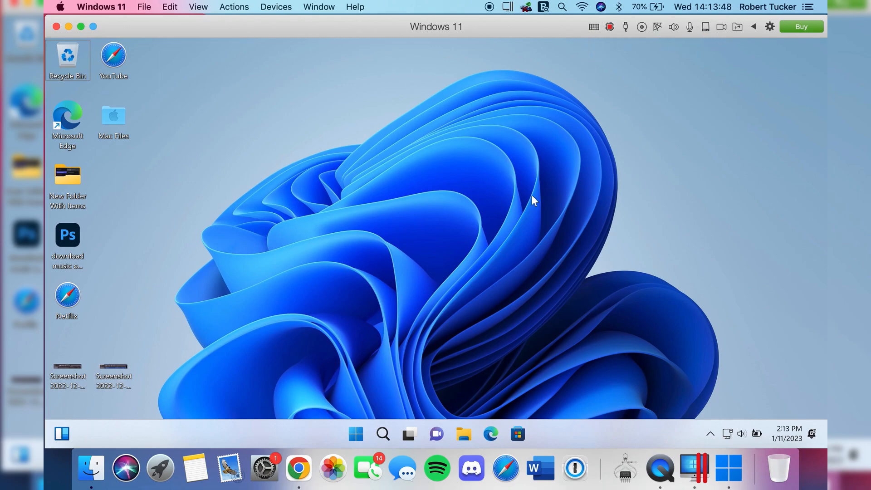
{"action": "mouse_move", "coordinate": [418, 259]}
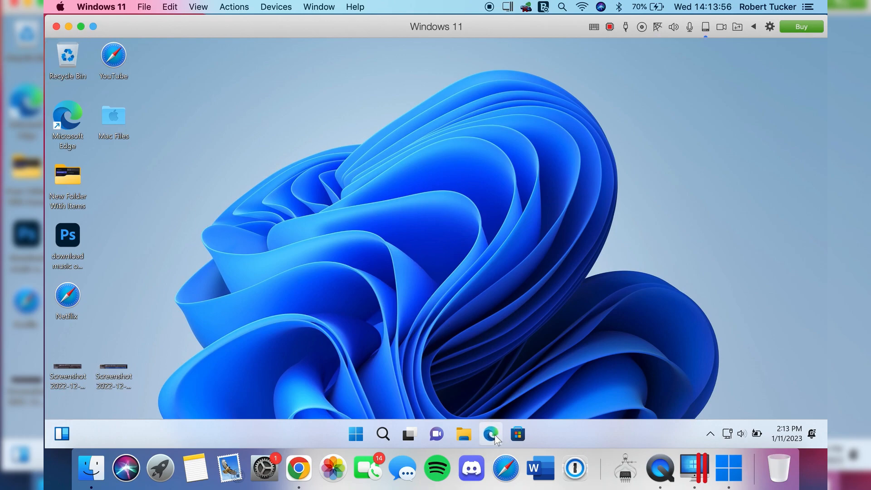
- Launch Microsoft Edge from the Windows 11 taskbar to a new tab
{"action": "left_click", "coordinate": [489, 433]}
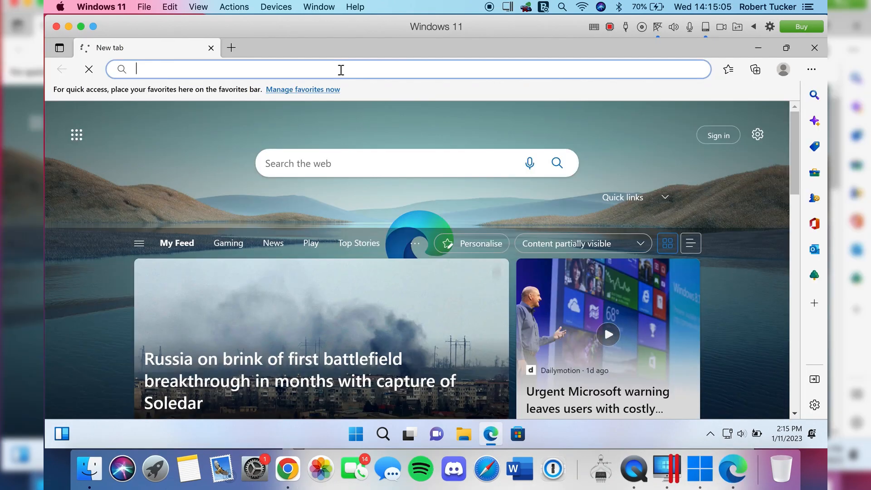